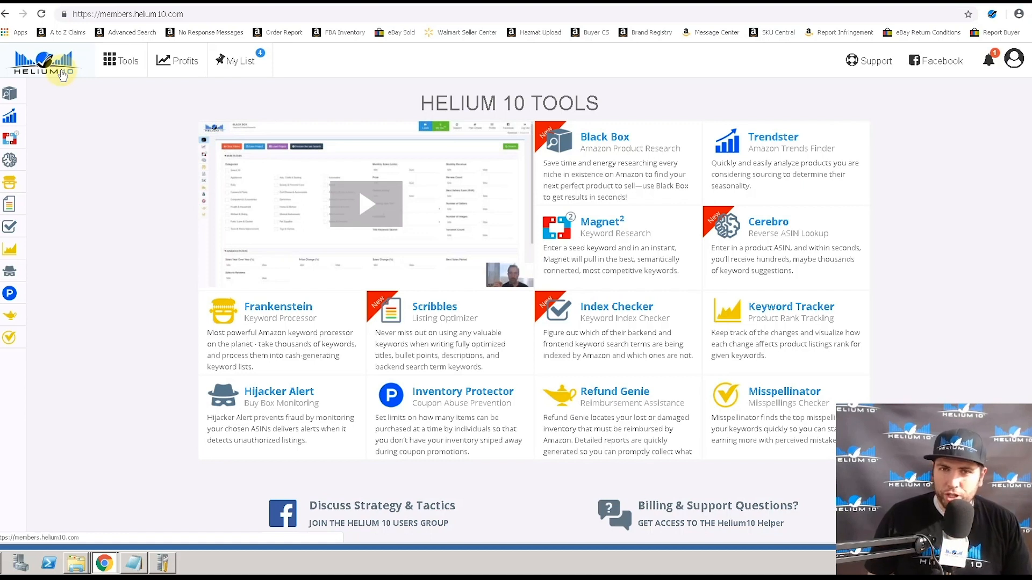
mouse_move(142, 248)
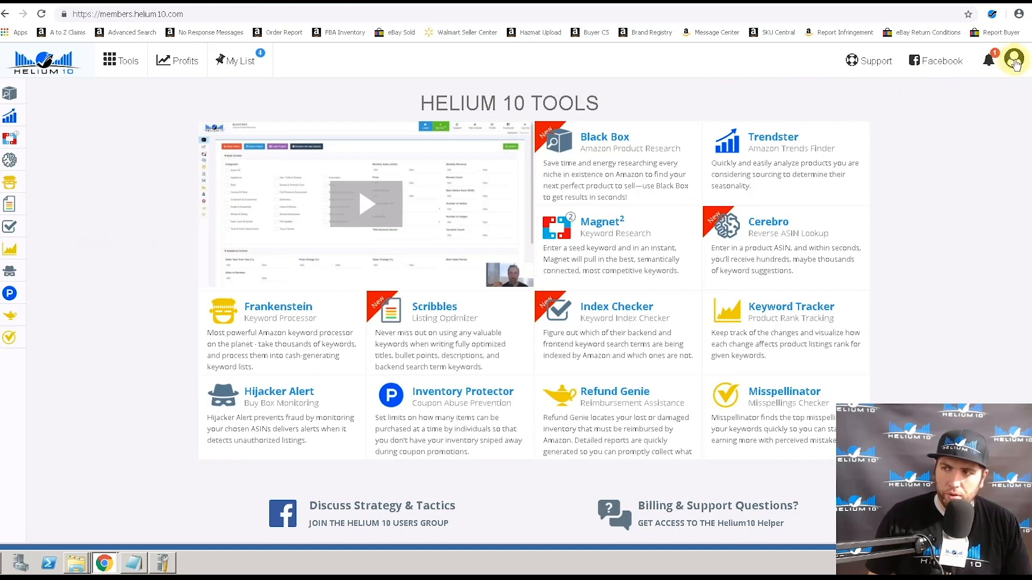
Open the account menu from the profile avatar at the top right.
click(1014, 60)
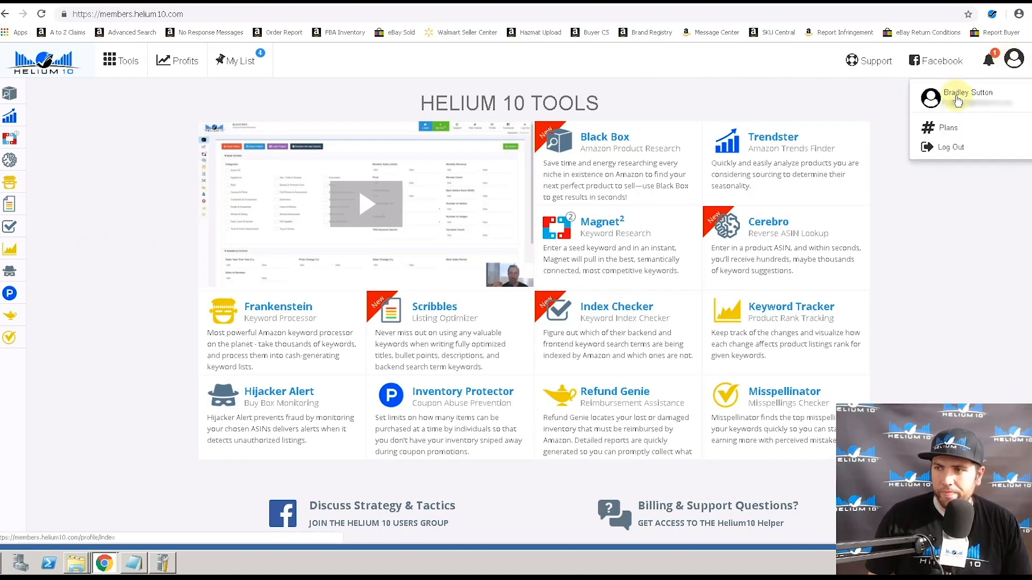
Go to the profile page and expand 'Show me what to do' under Amazon MWS North America.
click(963, 92)
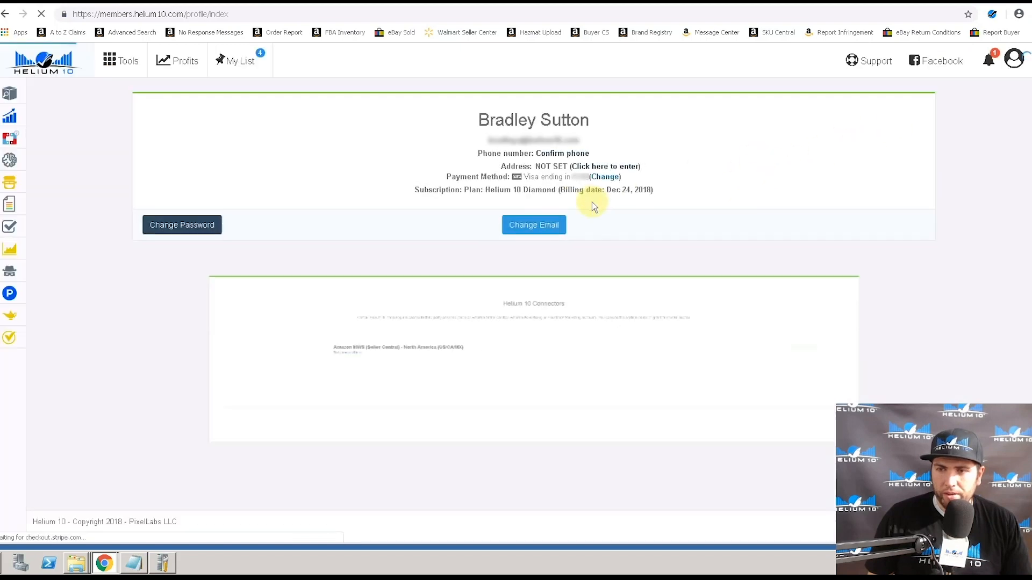
scroll(down, 3)
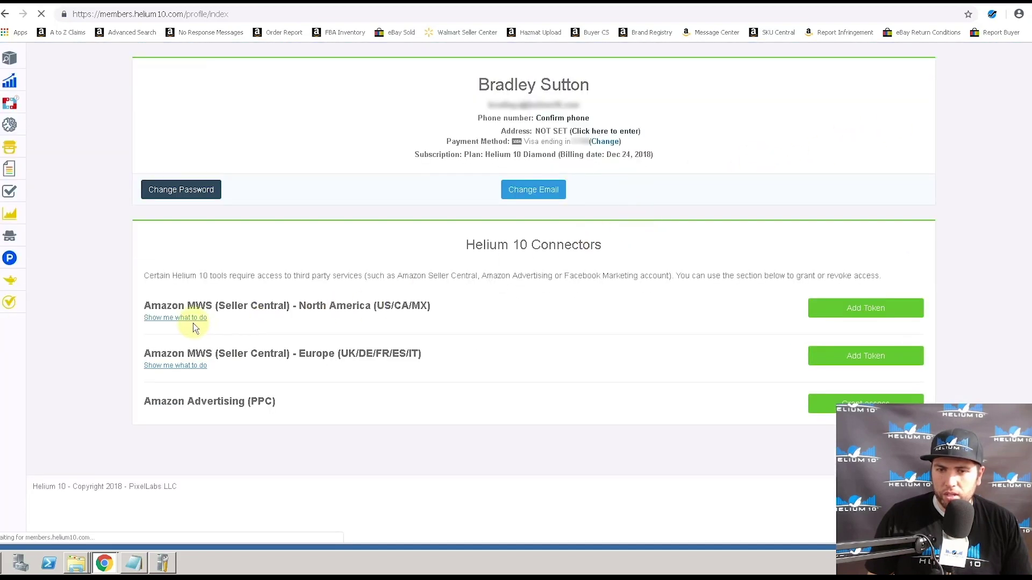
click(175, 317)
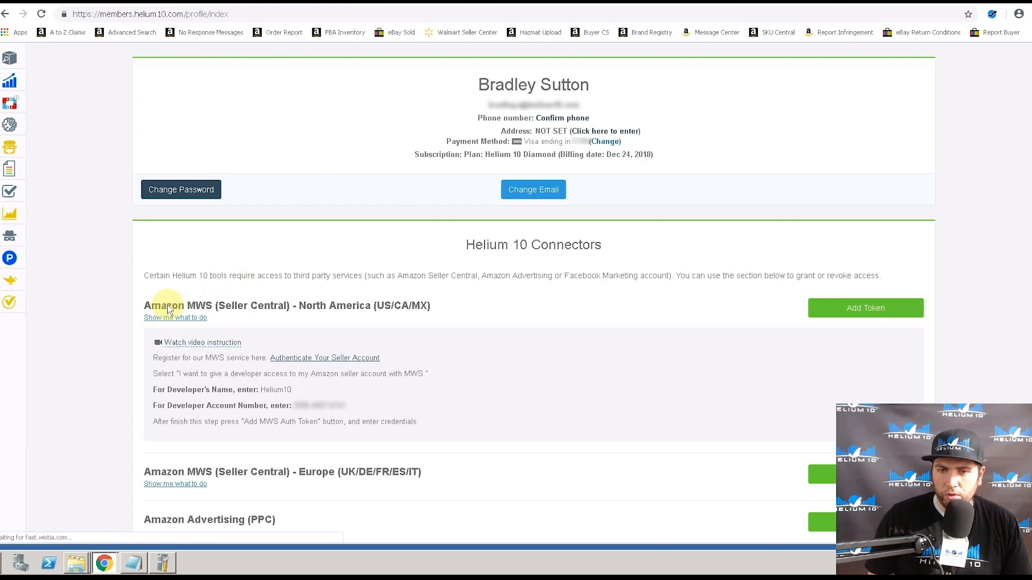
scroll(down, 3)
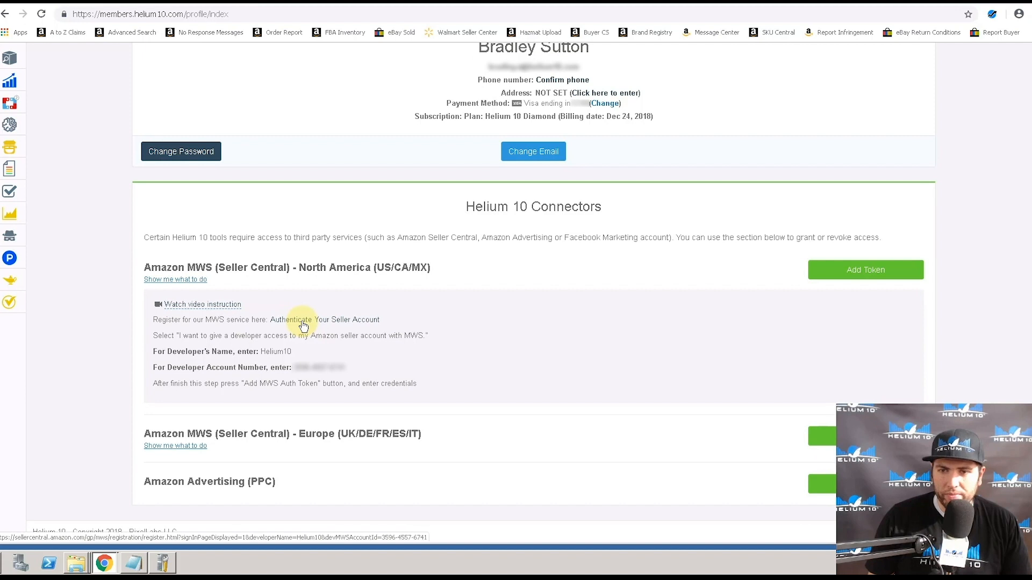
Launch the Amazon MWS developer registration and continue with Helium10's developer details.
click(325, 320)
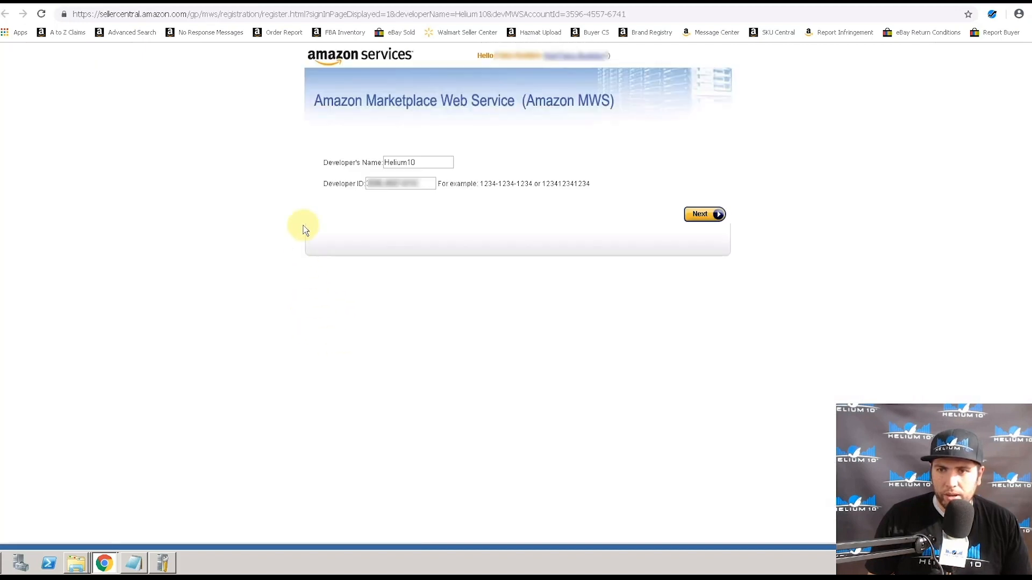
click(422, 182)
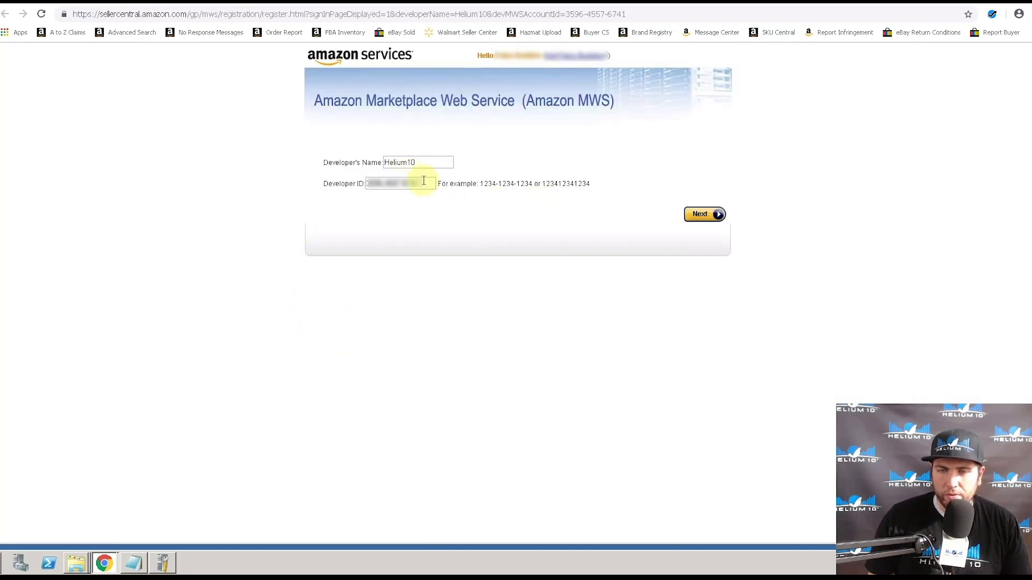
click(703, 214)
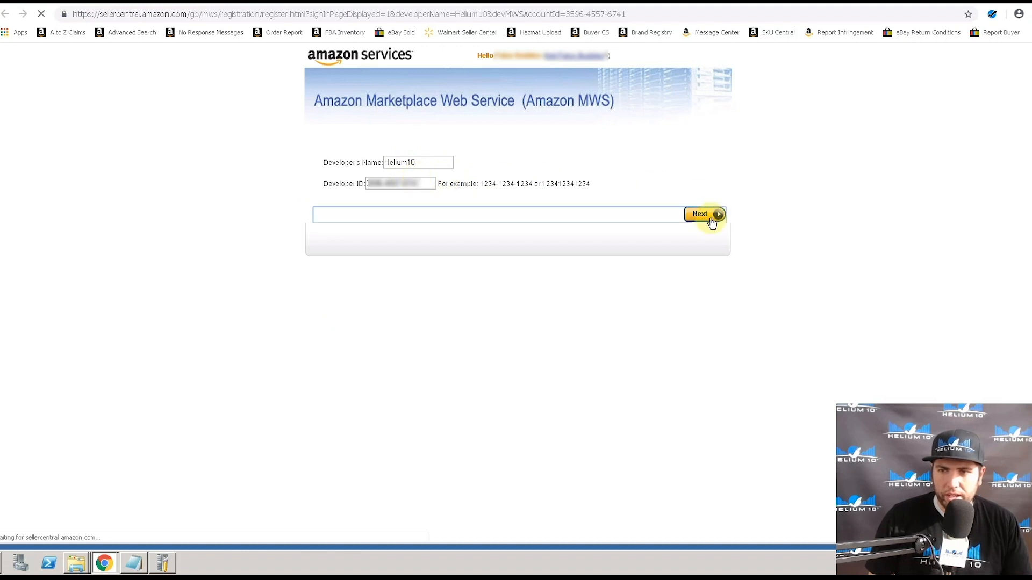
click(701, 214)
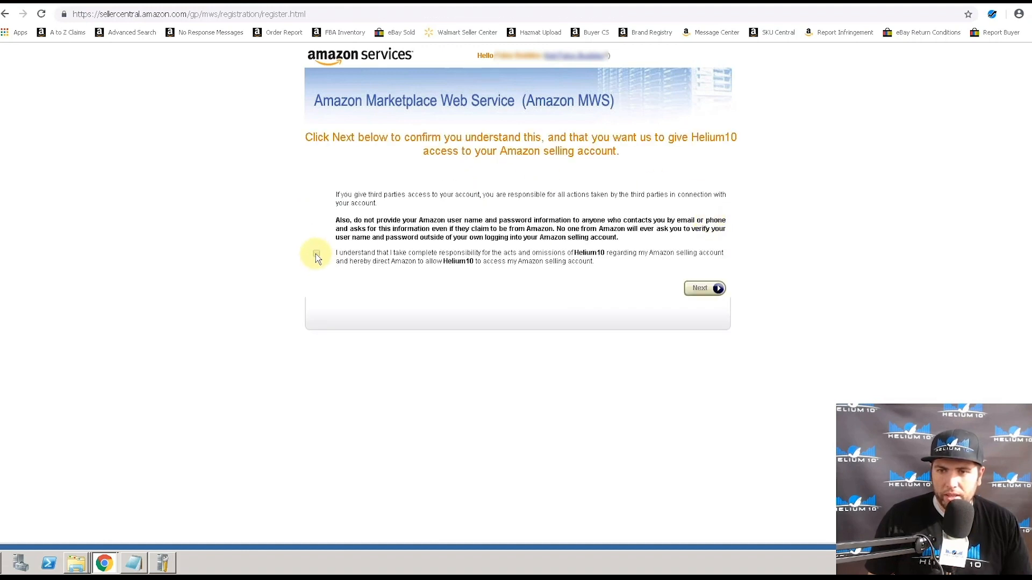
Accept responsibility and confirm Helium10's access to the selling account.
click(316, 252)
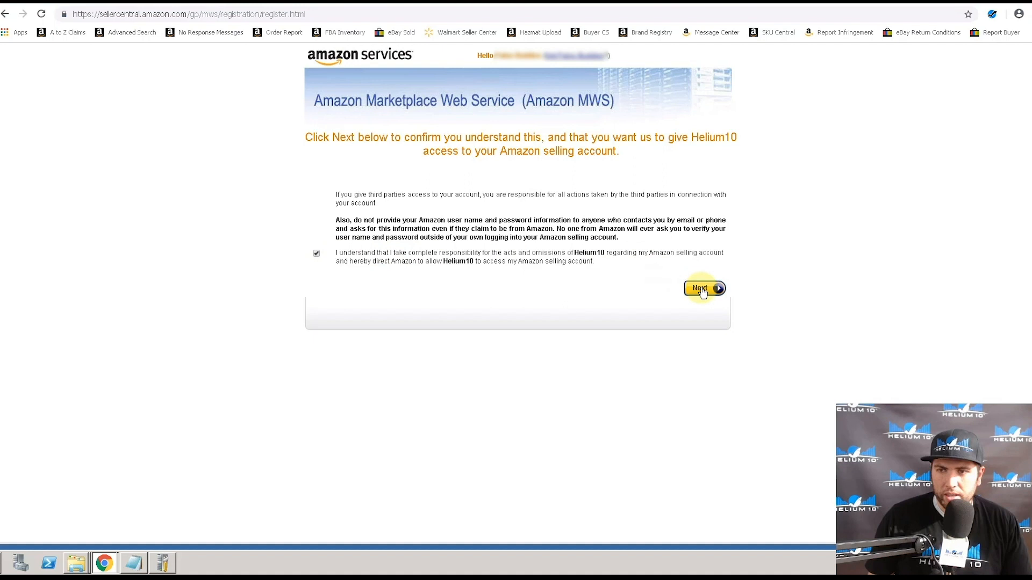
click(698, 288)
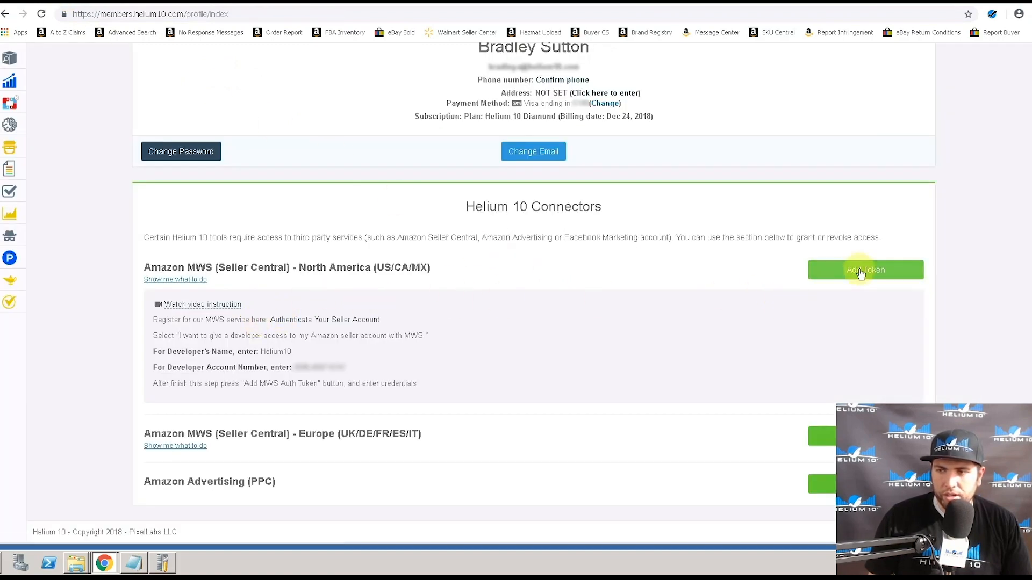
Add the North America token with the pasted Seller ID and MWS Auth Token.
click(865, 270)
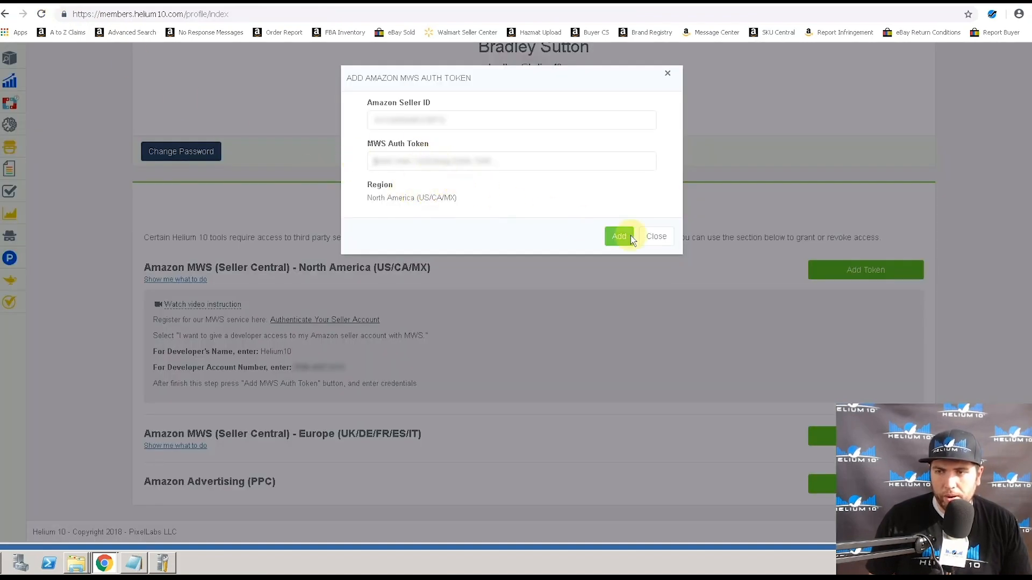
click(656, 235)
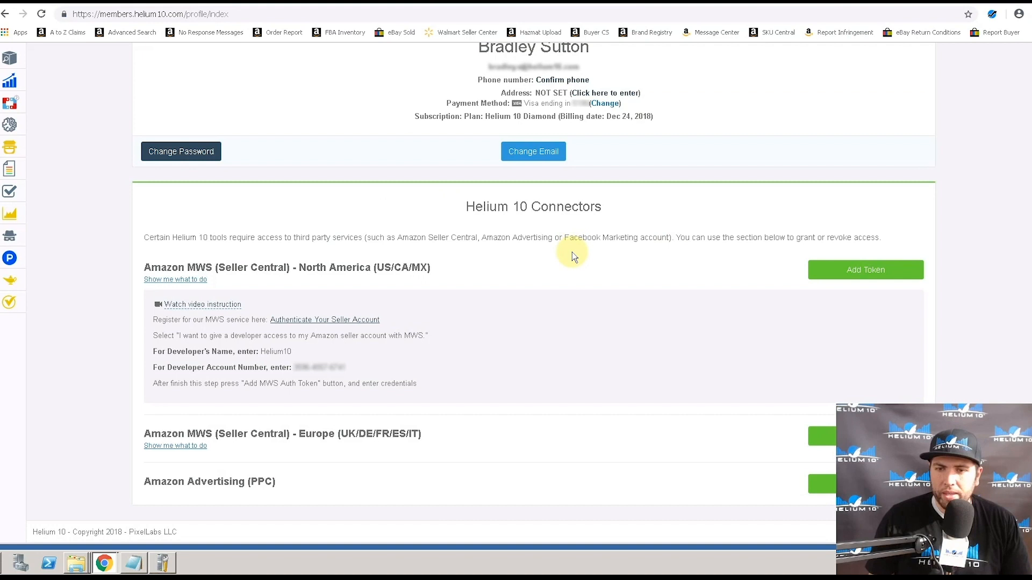
mouse_move(452, 397)
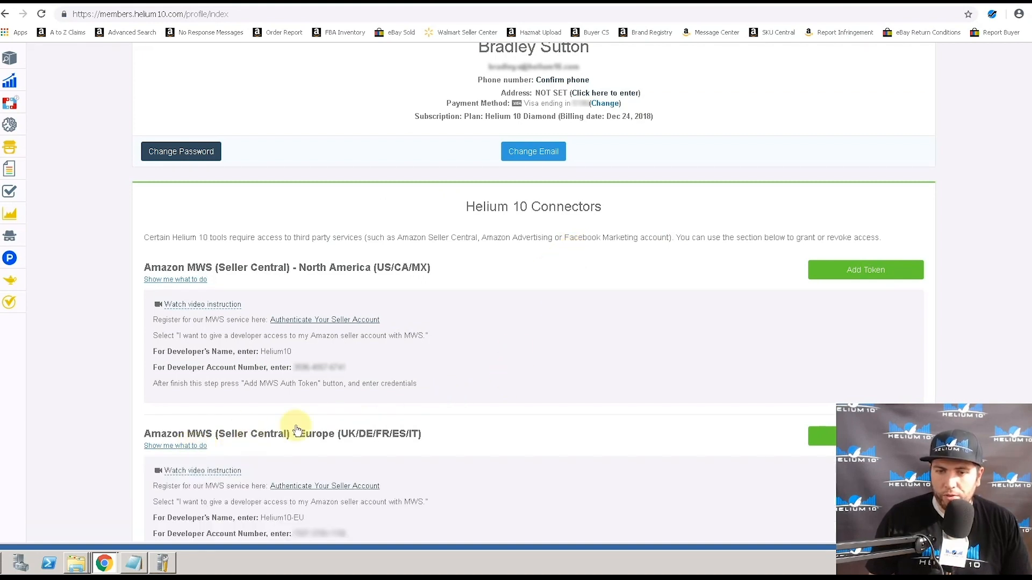
scroll(down, 3)
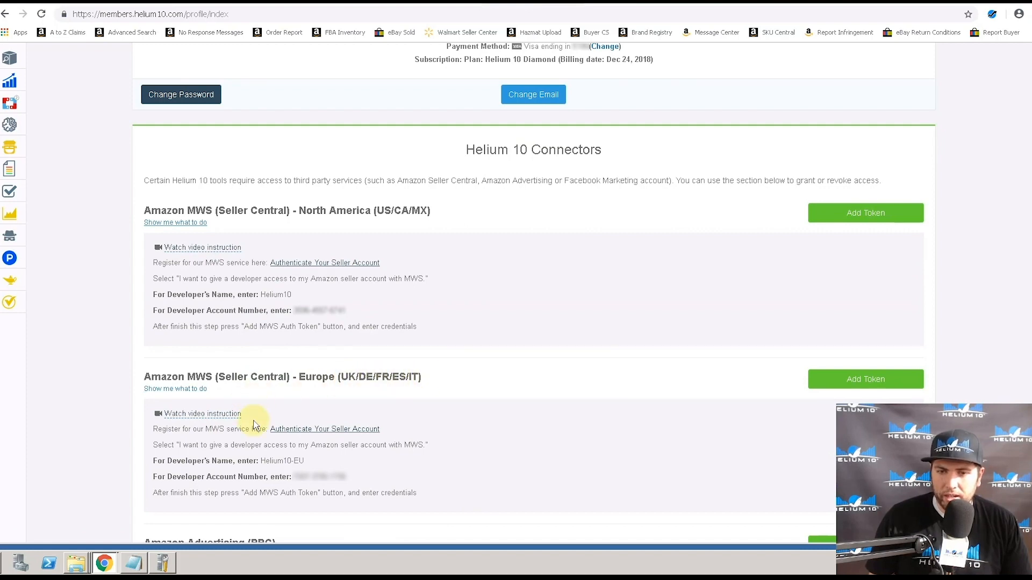
scroll(down, 3)
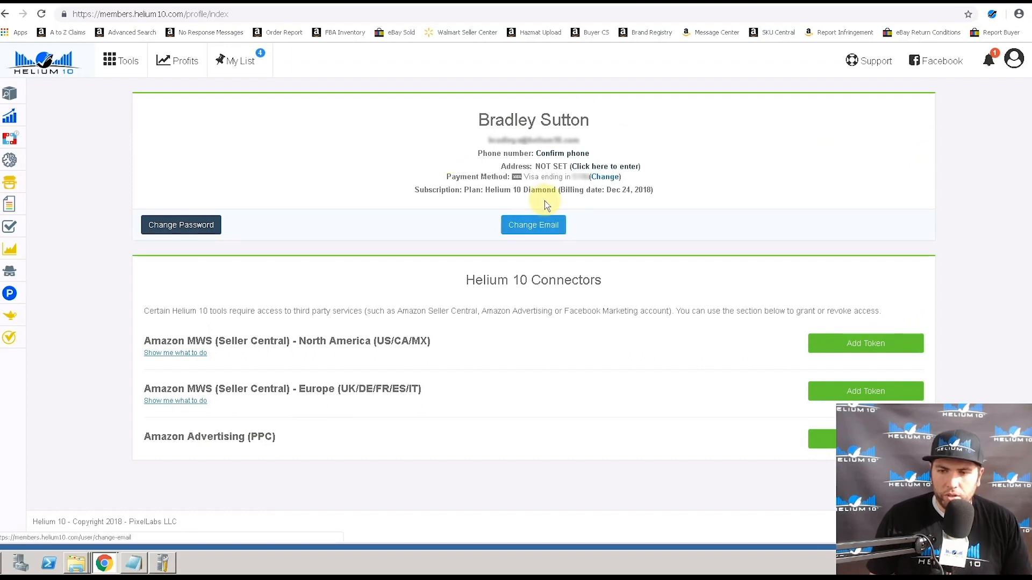
mouse_move(202, 440)
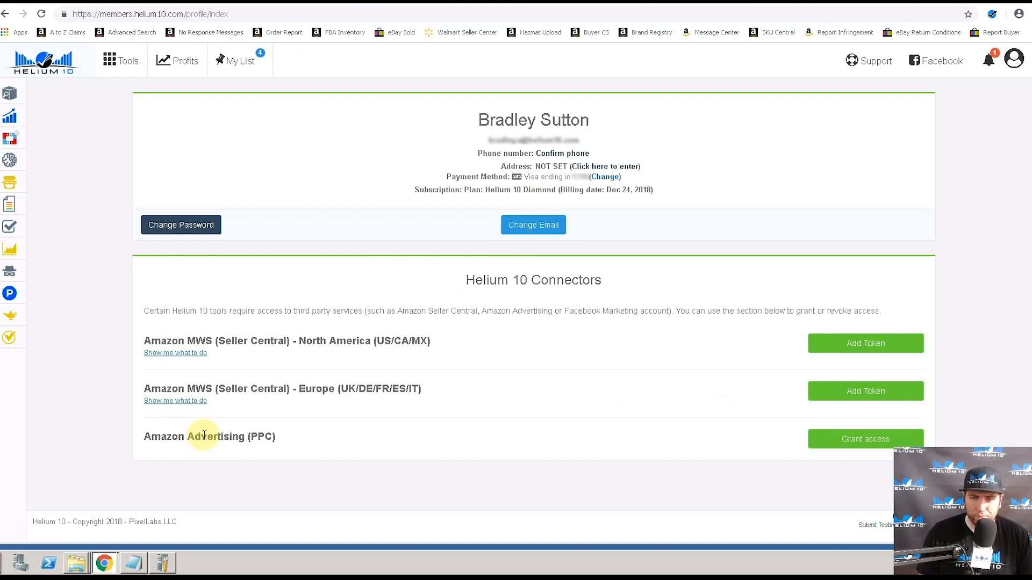
Grant Amazon Advertising (PPC) access by signing in with the Amazon password.
click(866, 439)
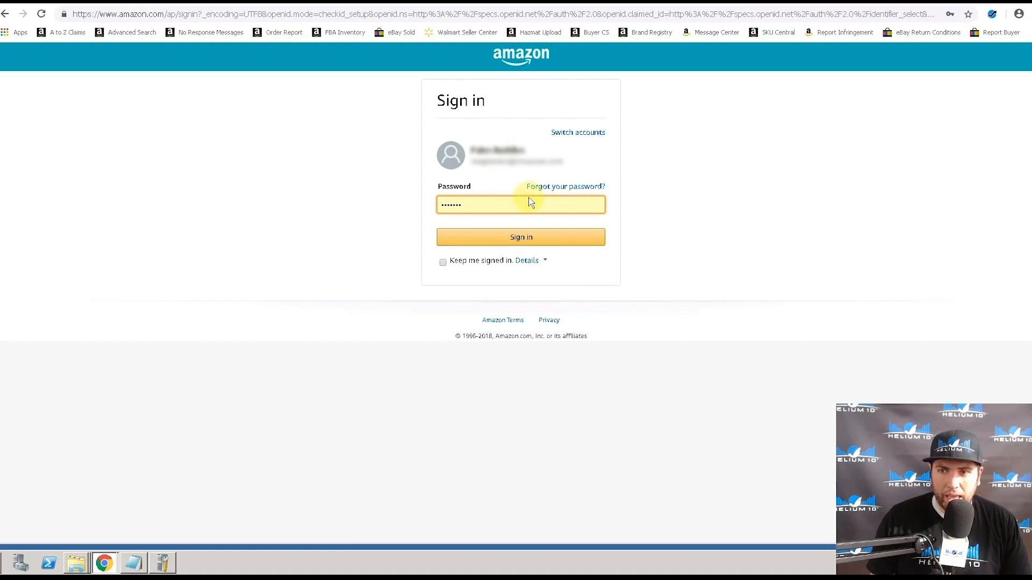
click(522, 236)
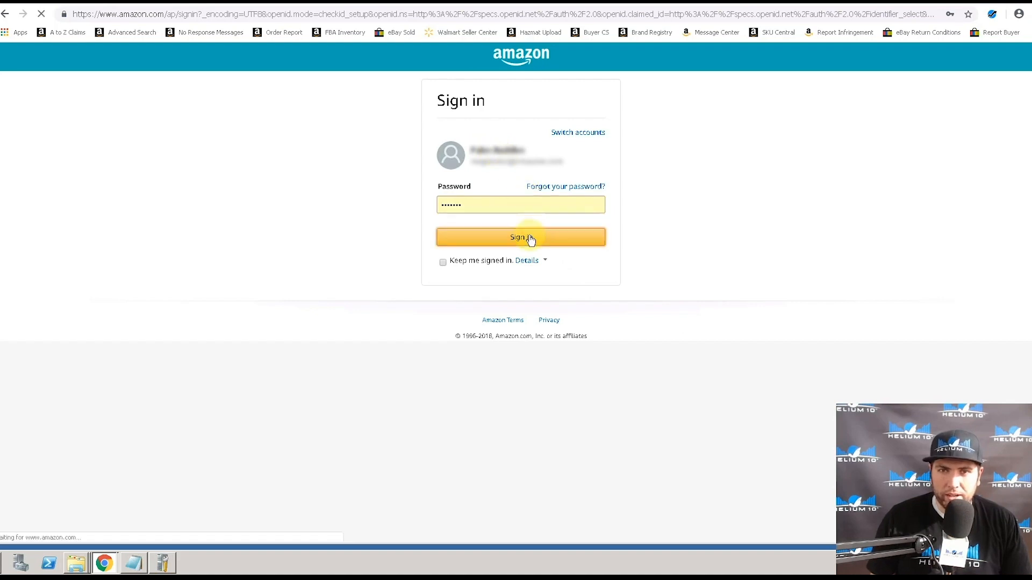
click(529, 237)
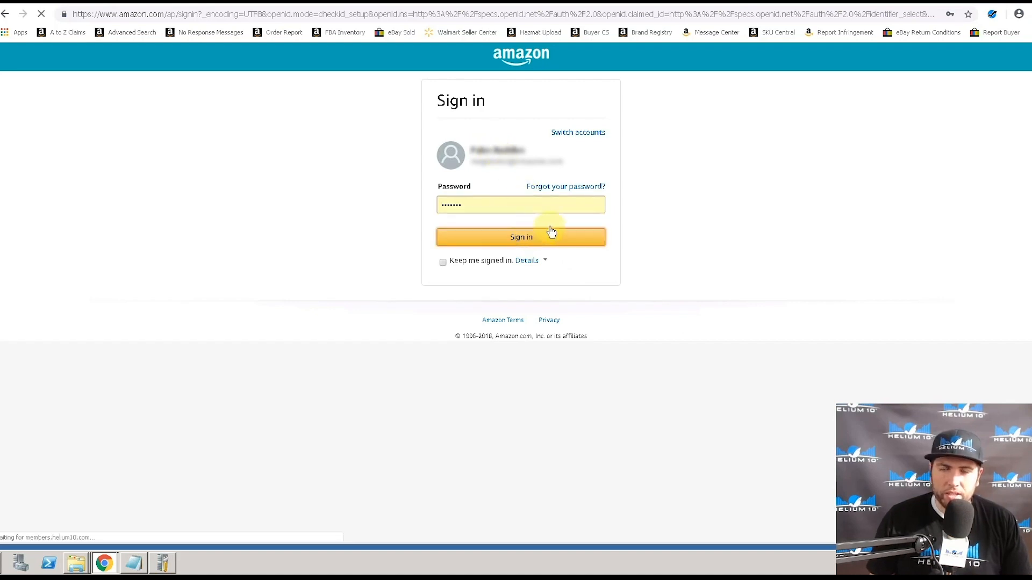
click(522, 237)
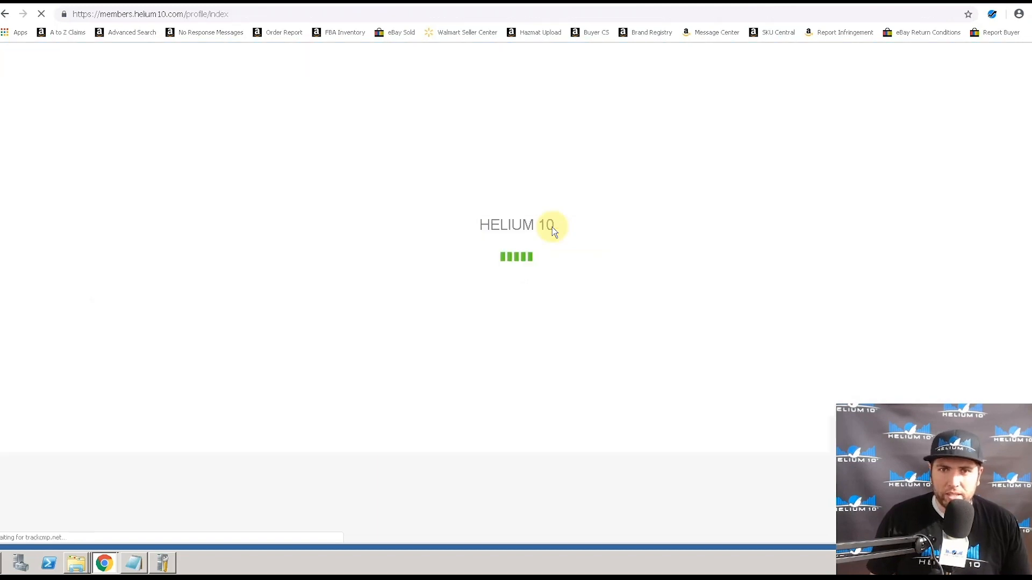